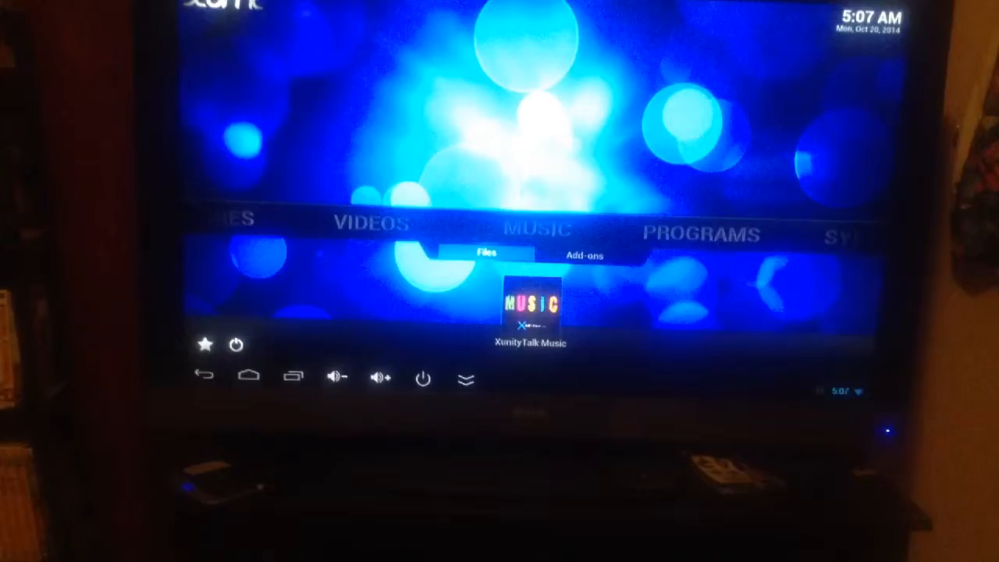
- Launch the XunityTalk Music add-on from the Music add-ons menu
left_click(531, 304)
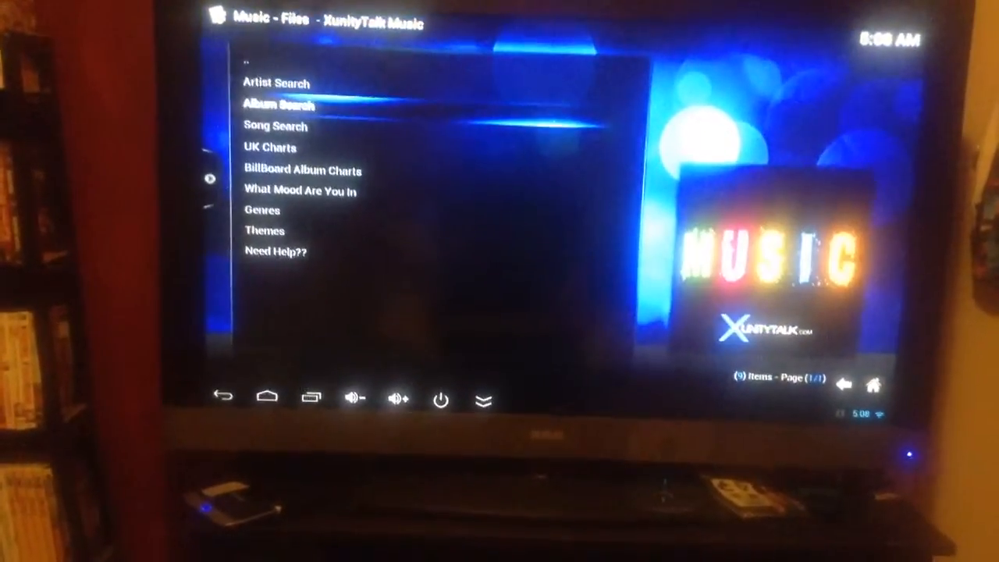
- Enter the BillBoard Album Charts sub-menu listing Billboard 200, Country and other charts
left_click(279, 105)
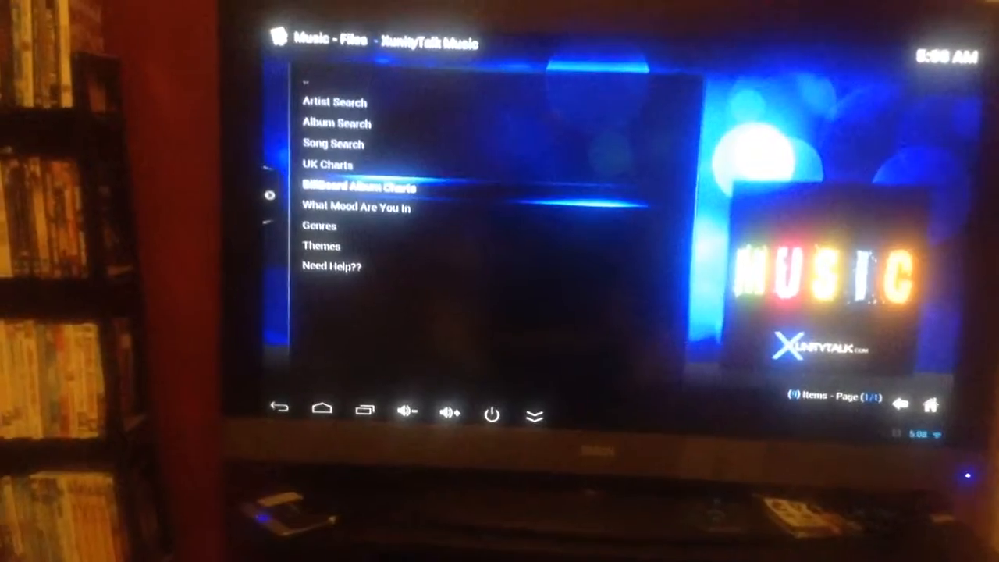
left_click(359, 188)
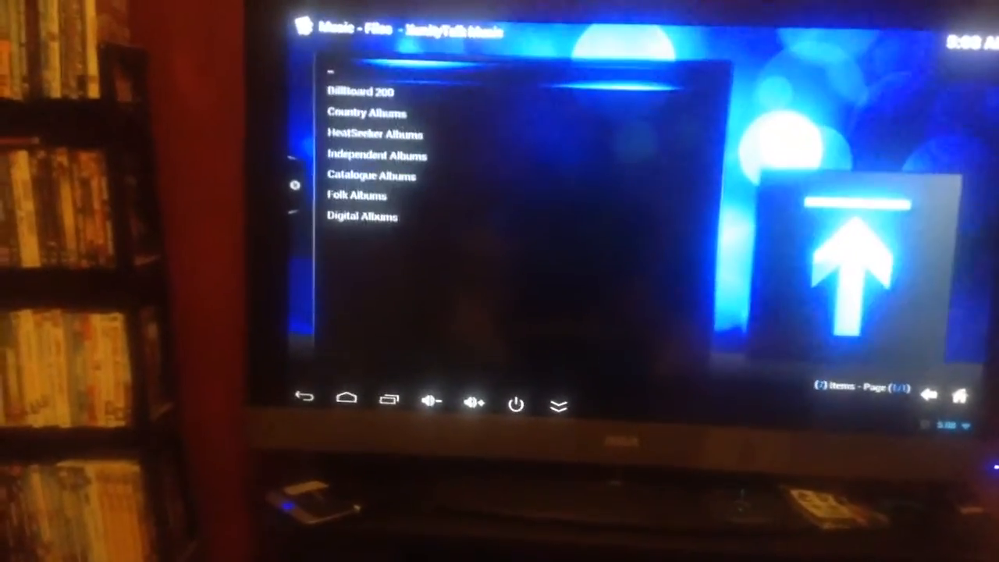